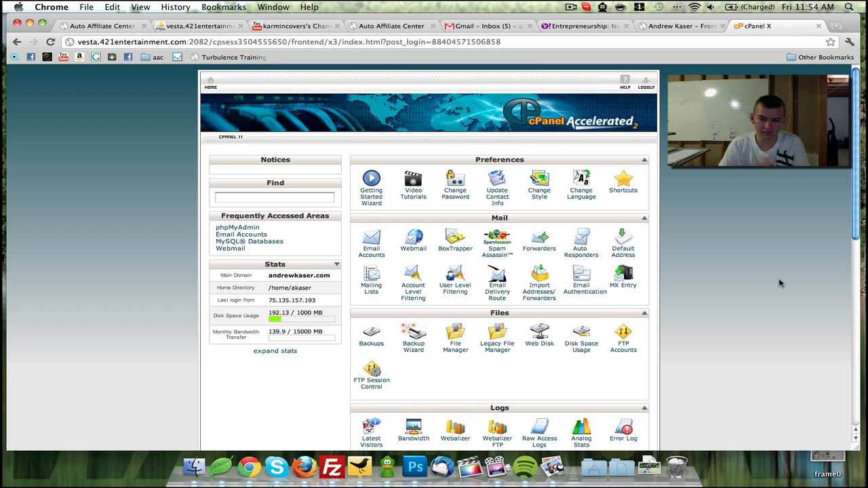
mouse_move(737, 277)
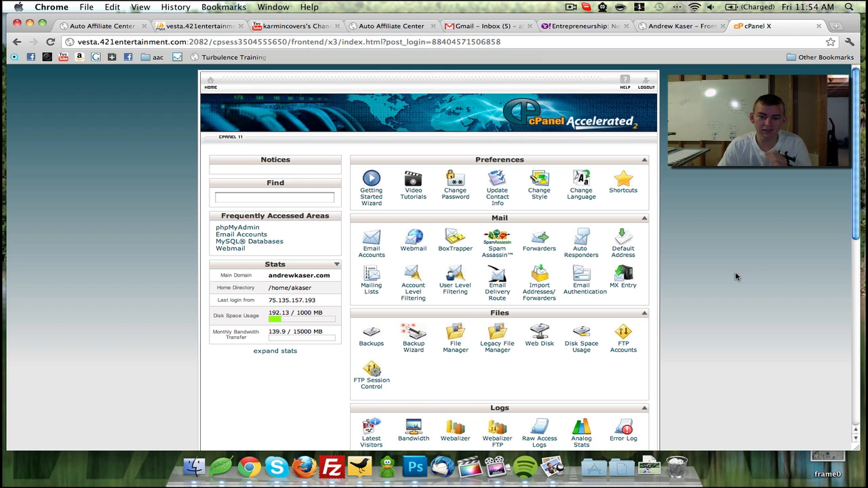
- Try creating a MySQL database named 'wordpress', then return to MySQL Databases after the error
scroll("down", 3)
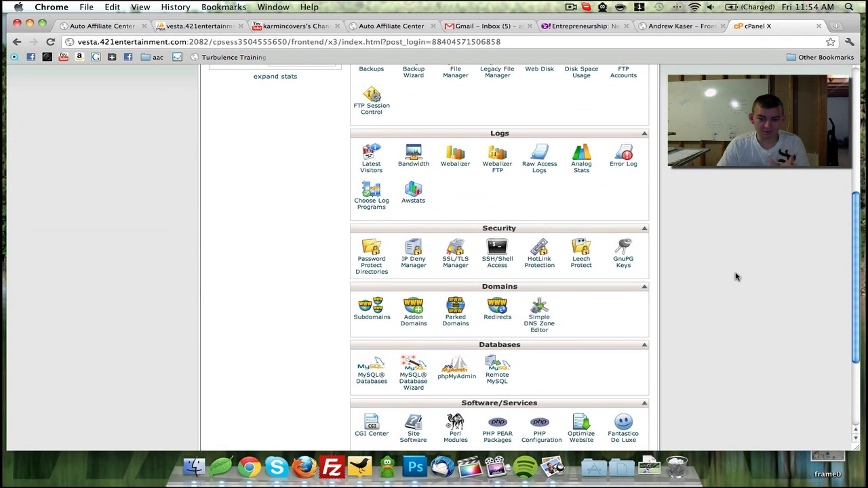
scroll("up", 3)
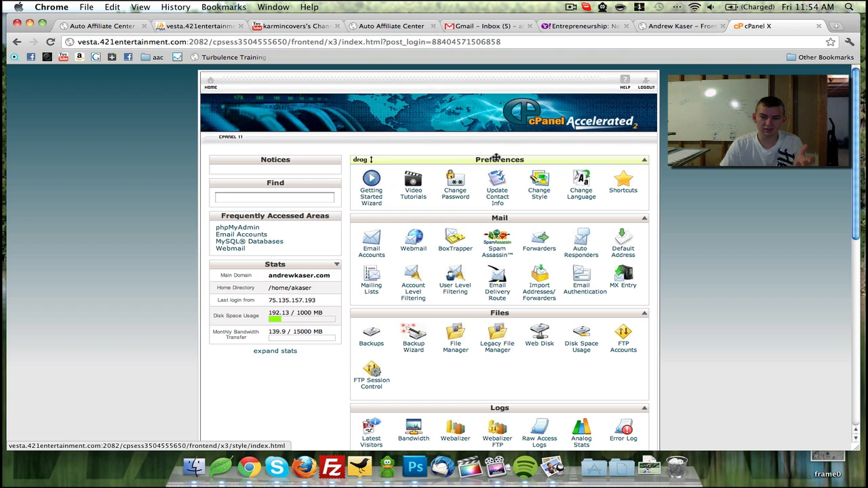
scroll("down", 3)
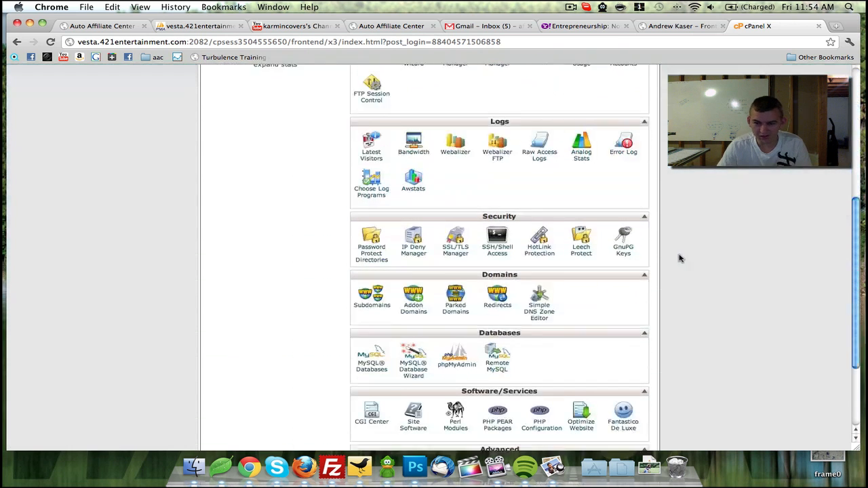
scroll("down", 3)
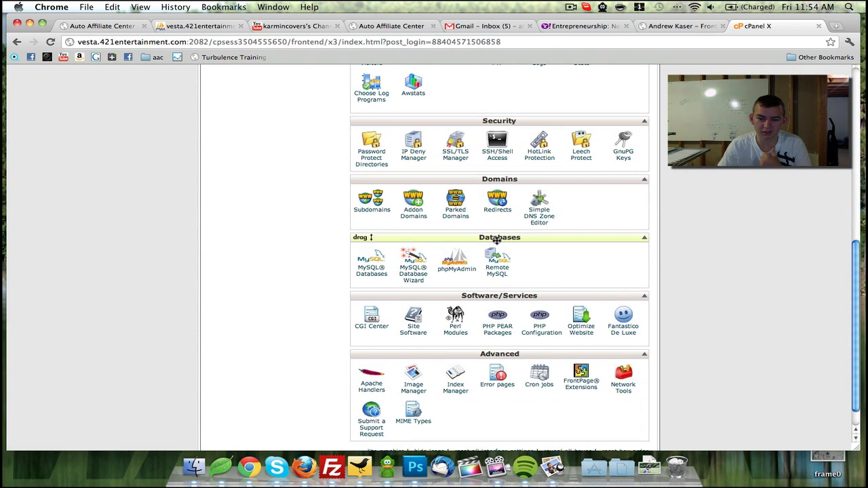
mouse_move(371, 270)
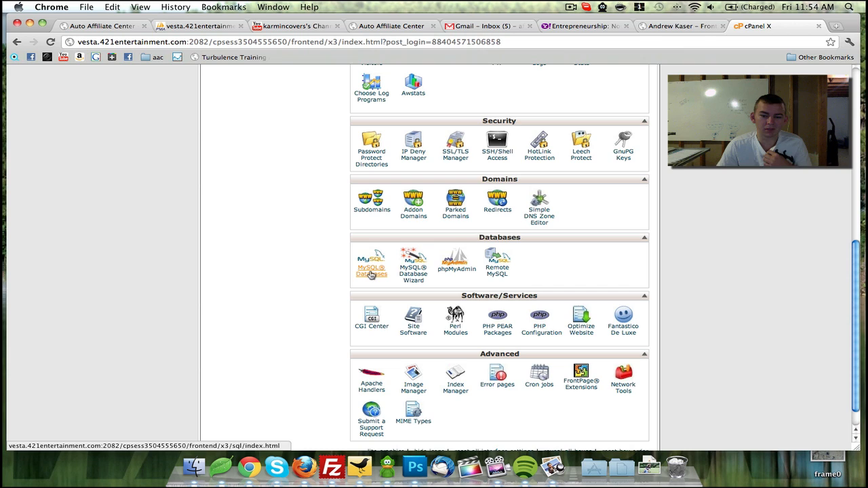
left_click(371, 265)
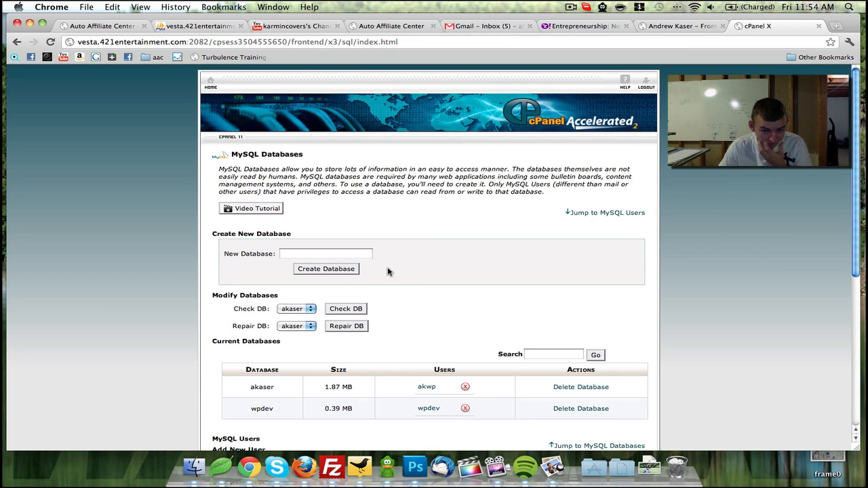
left_click(325, 253)
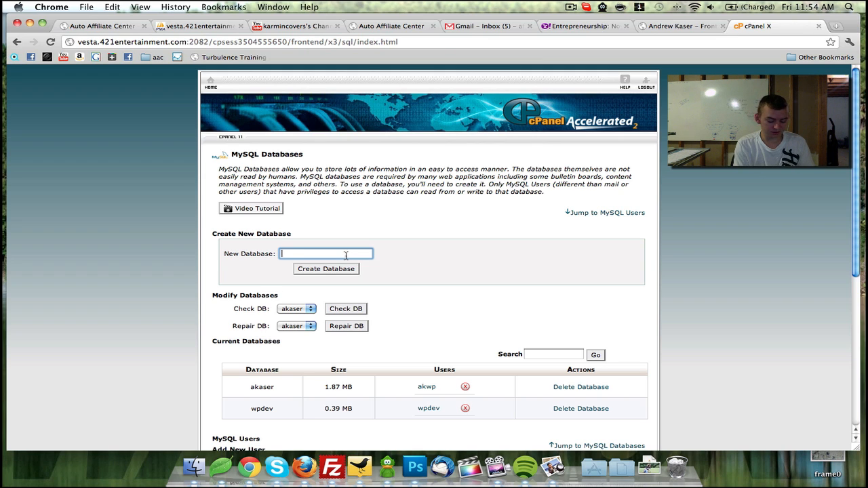
type("wordpress")
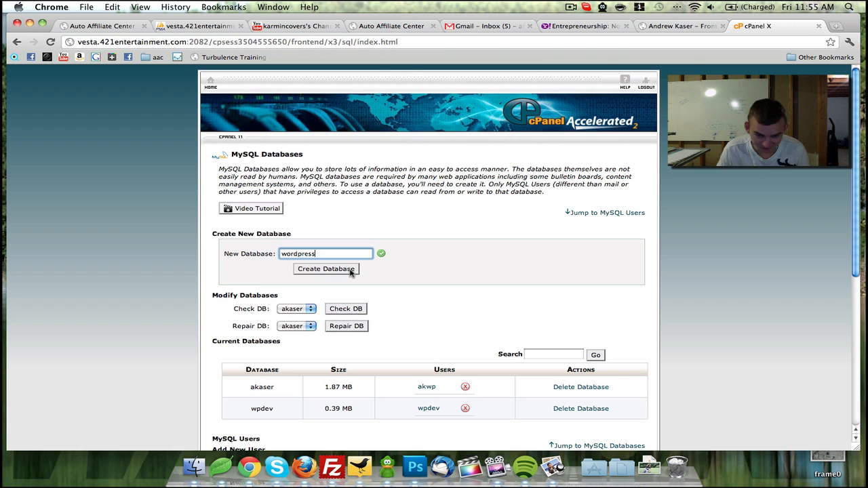
left_click(326, 269)
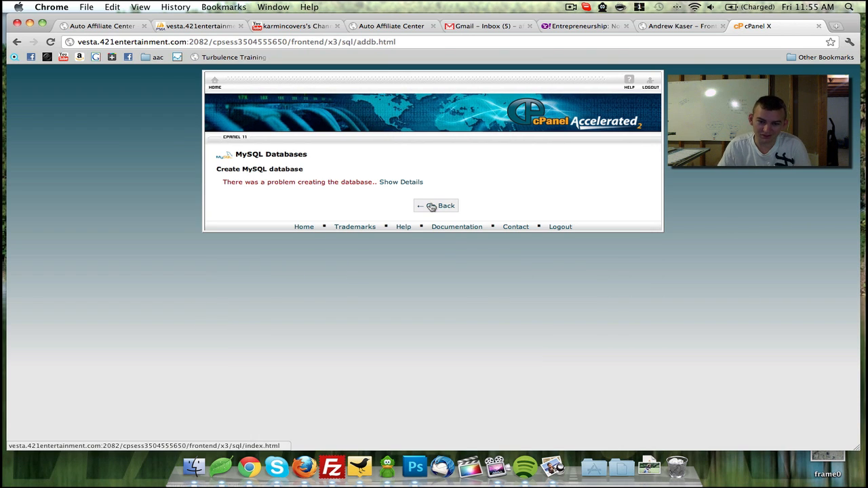
left_click(435, 205)
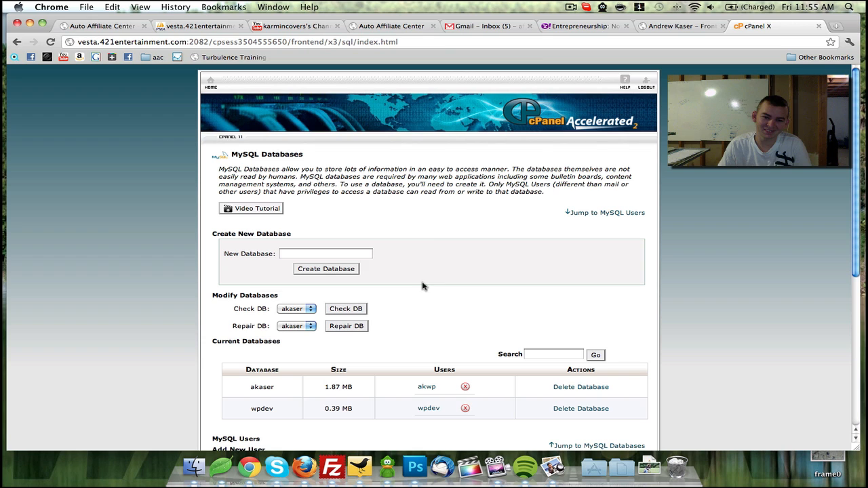
- Create the database 'akaser_wordpress' and return to the databases page
left_click(325, 253)
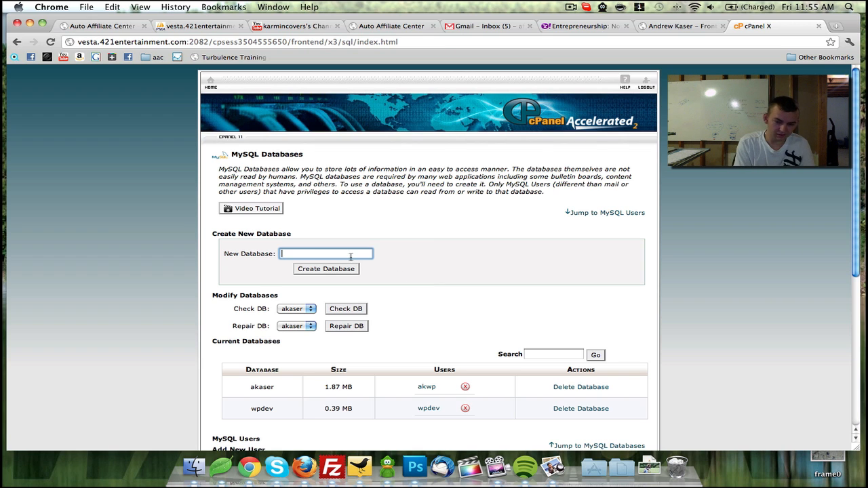
type("akaser_wordpress")
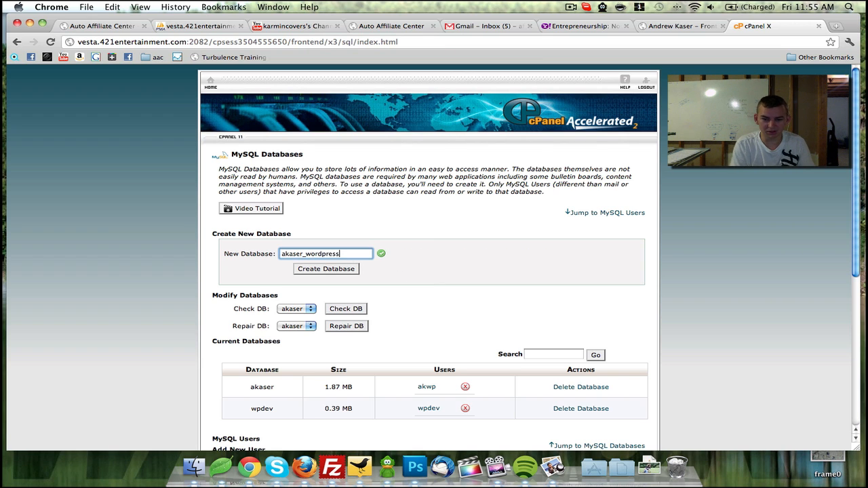
left_click(325, 269)
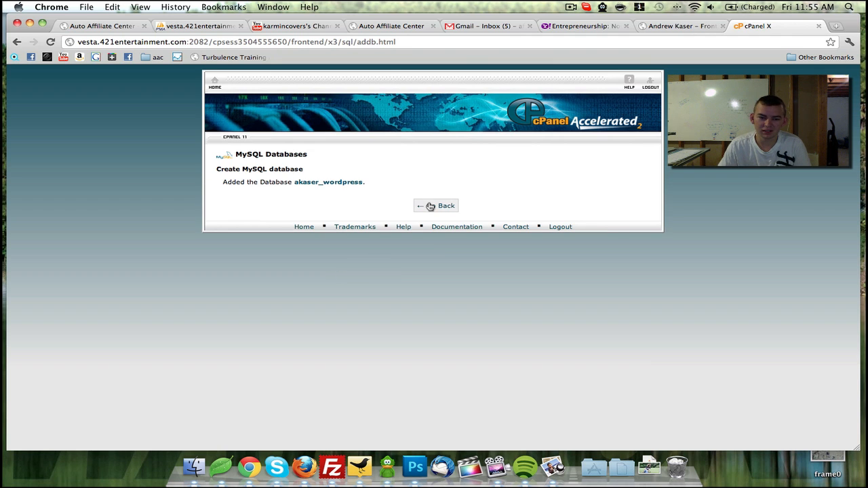
left_click(436, 206)
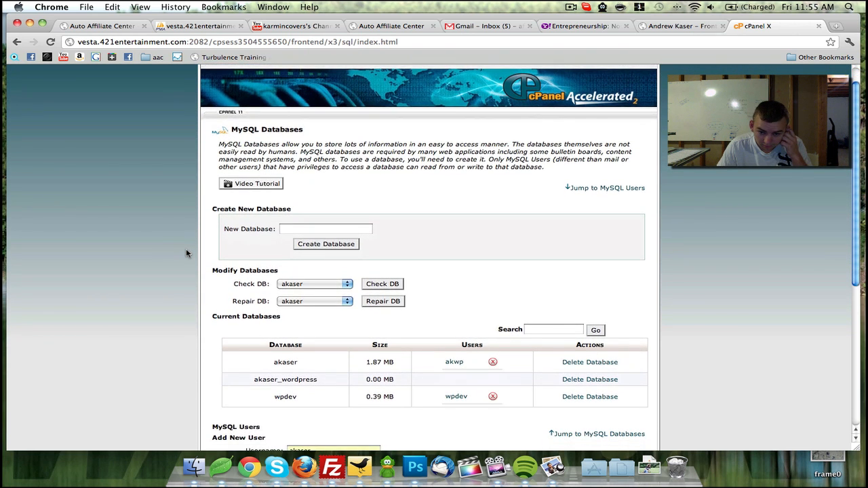
- Add MySQL user wordpressuser with a password and return to the databases page
scroll("down", 3)
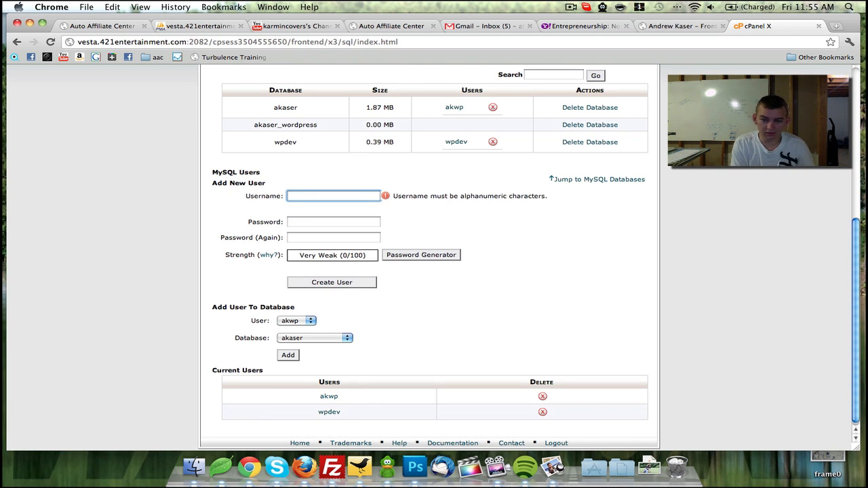
type("wordpressuser")
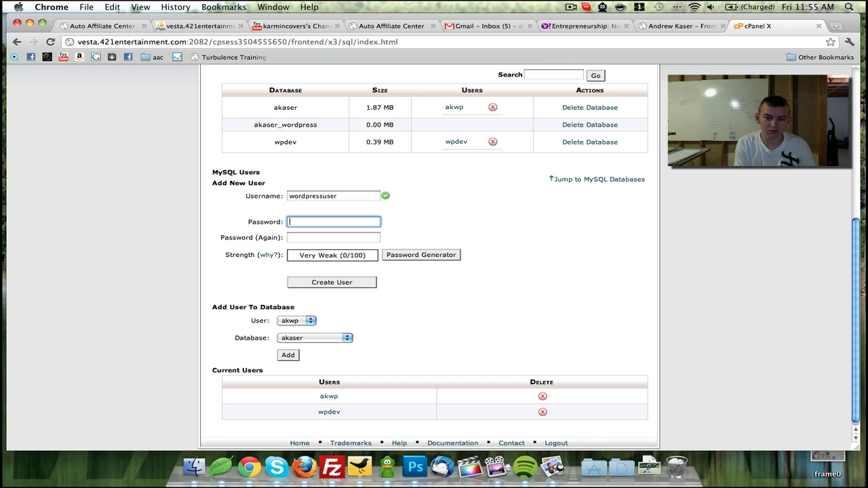
left_click(332, 282)
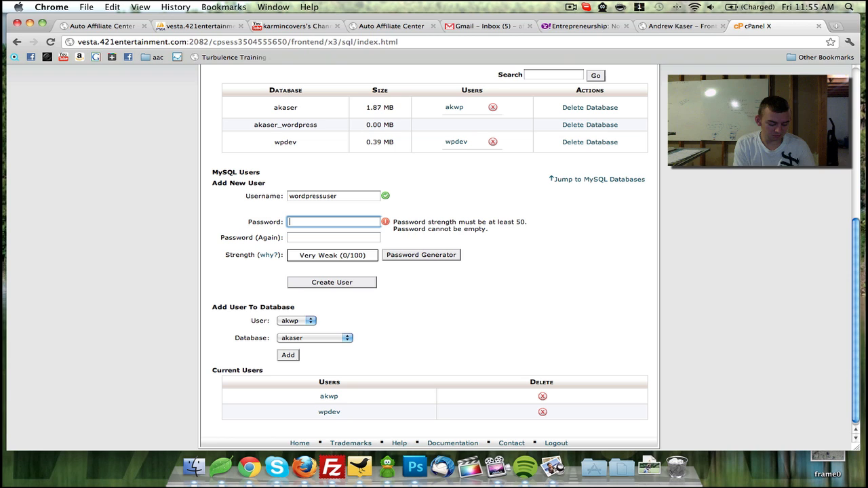
type("password")
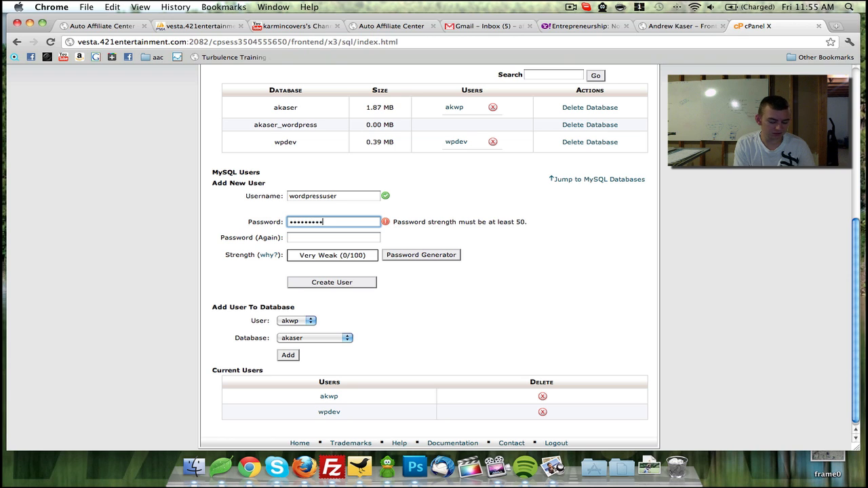
type("••••••••")
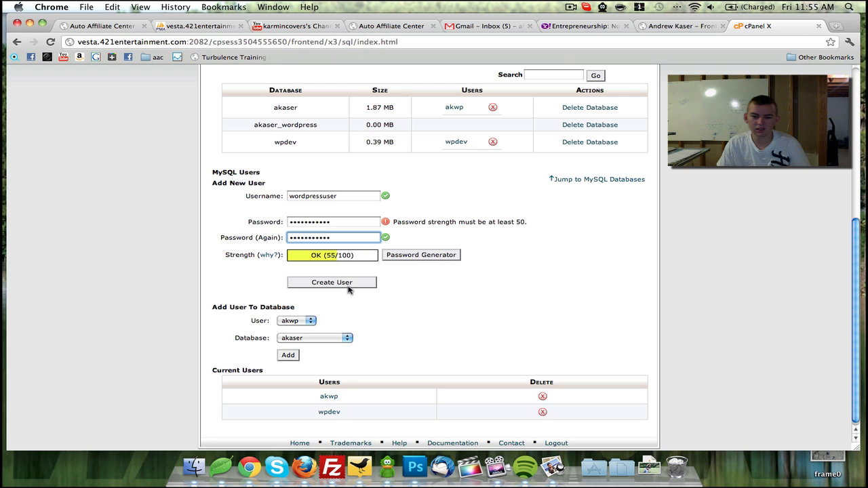
left_click(332, 282)
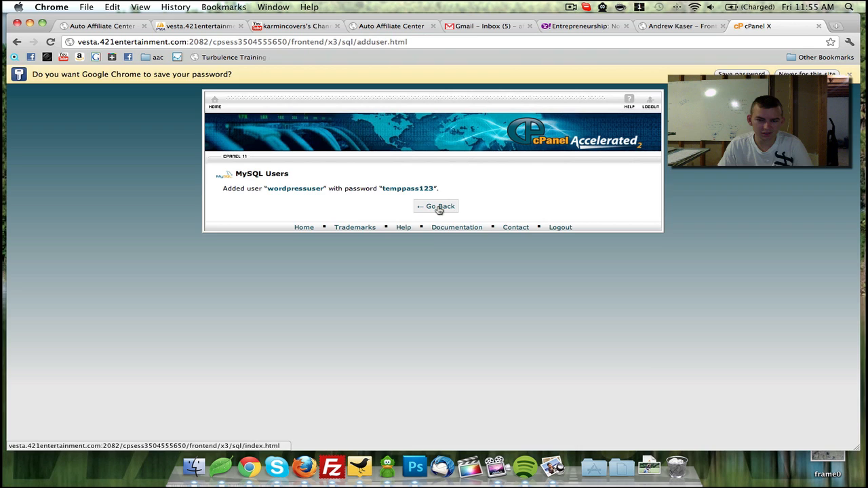
left_click(436, 206)
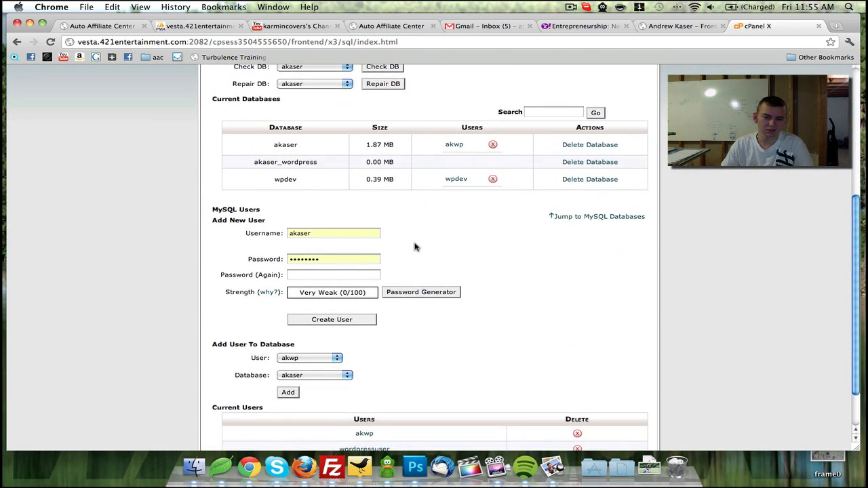
- Under Add User To Database, select wordpressuser and the akaser_wordpress database
scroll("down", 3)
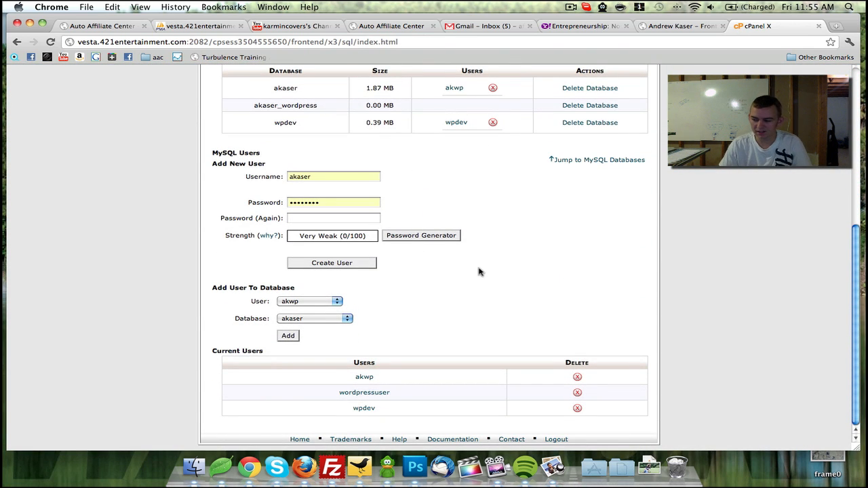
mouse_move(474, 271)
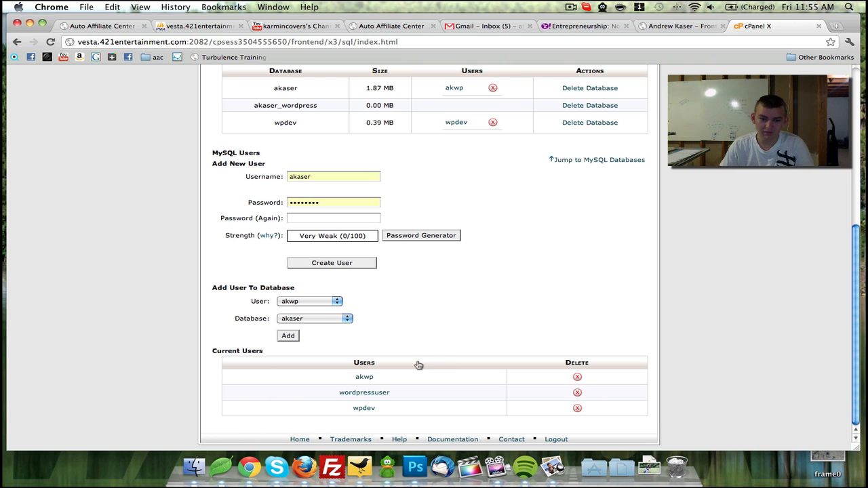
left_click(309, 301)
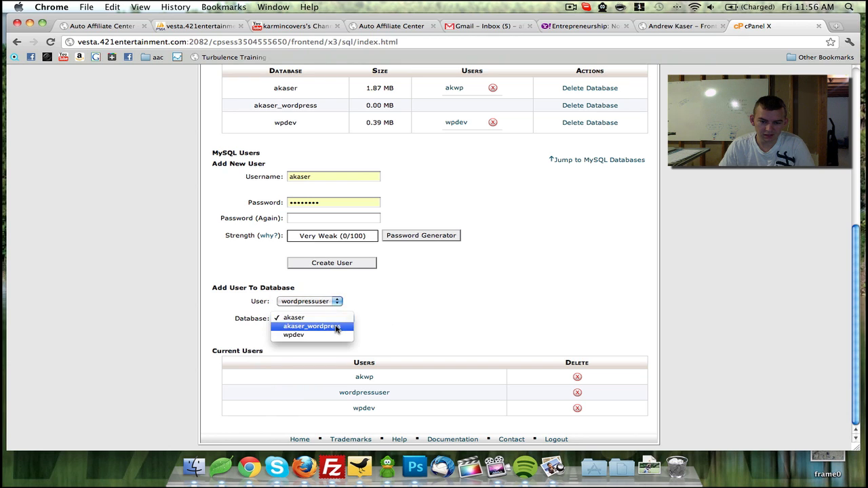
left_click(311, 326)
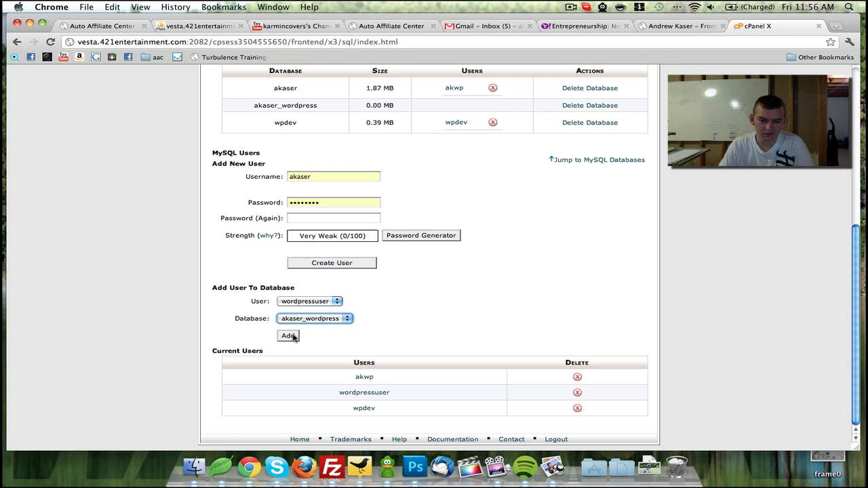
- Add wordpressuser to akaser_wordpress with ALL PRIVILEGES, save, and go back
left_click(288, 336)
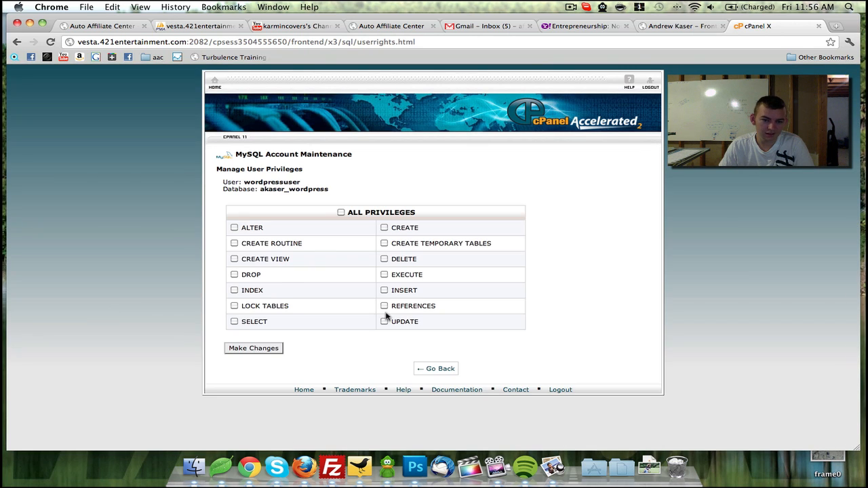
mouse_move(332, 263)
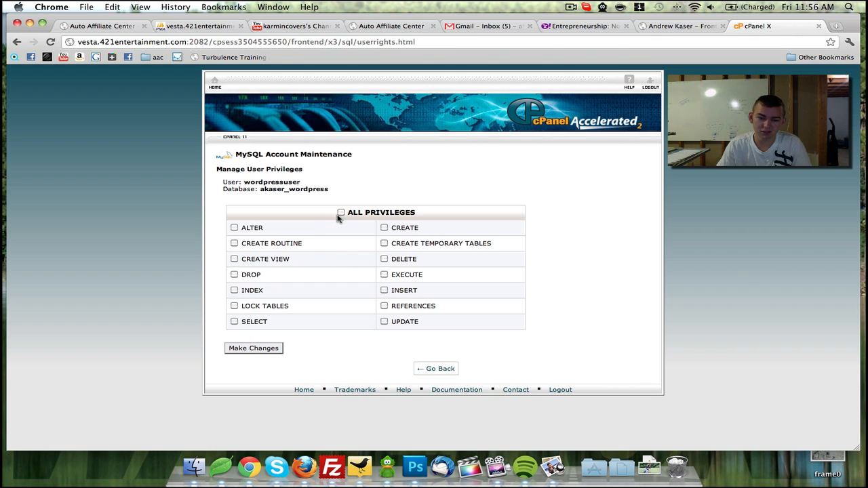
left_click(341, 212)
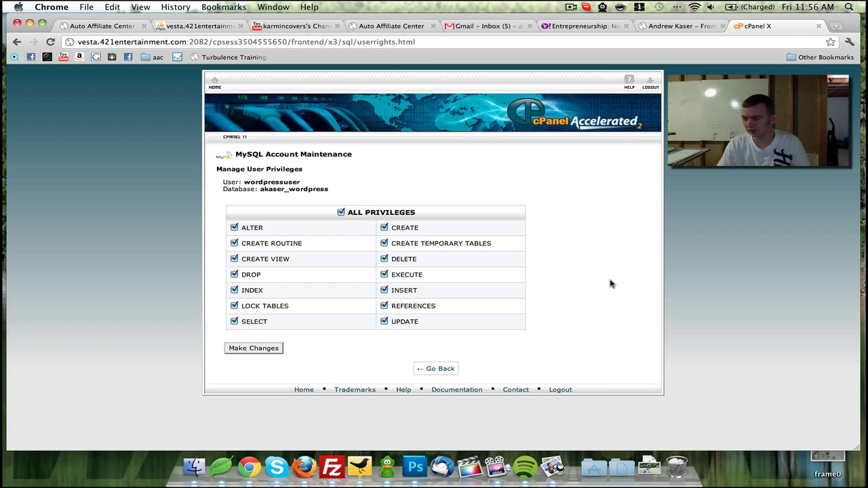
mouse_move(390, 218)
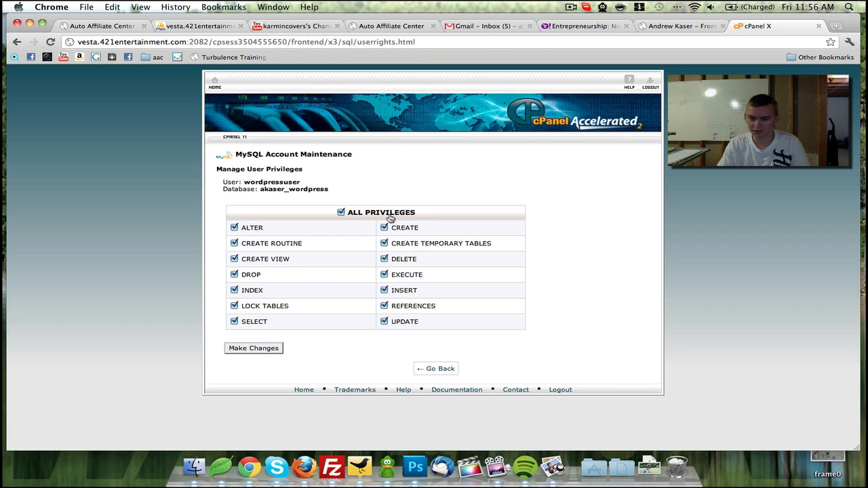
mouse_move(238, 265)
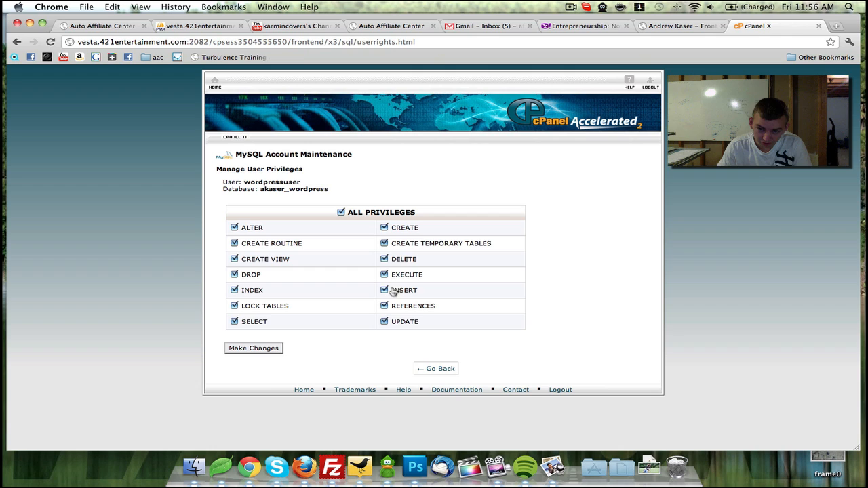
mouse_move(380, 205)
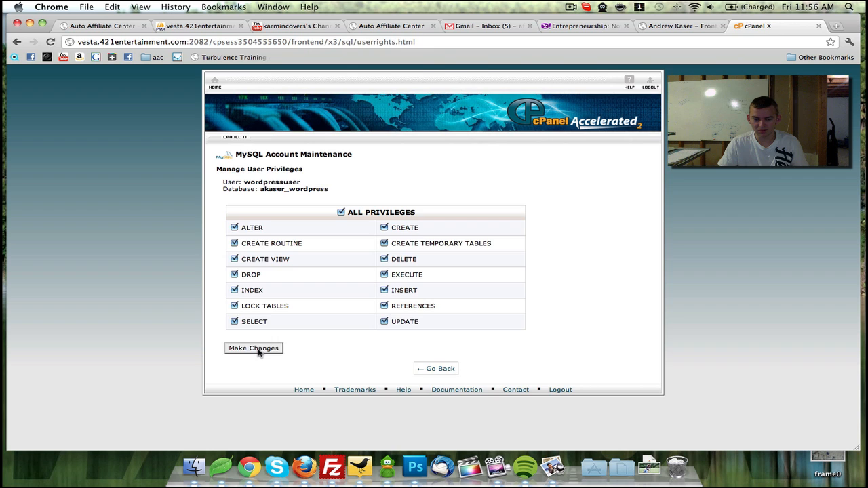
left_click(253, 347)
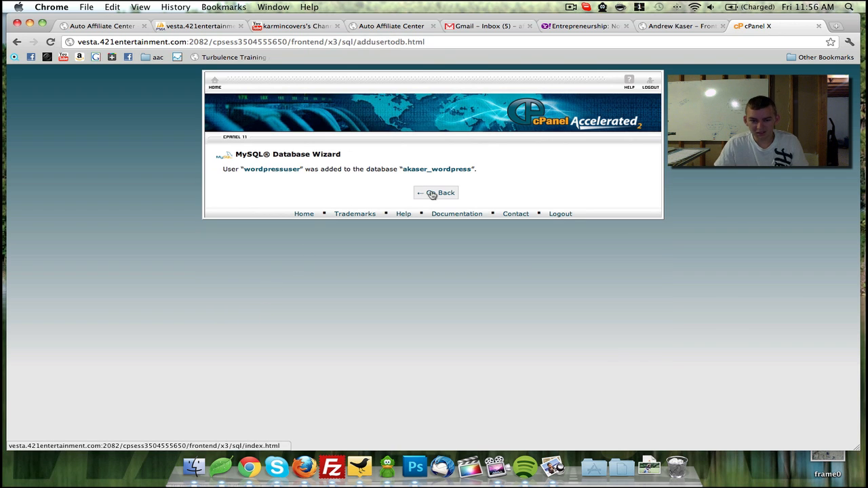
left_click(436, 193)
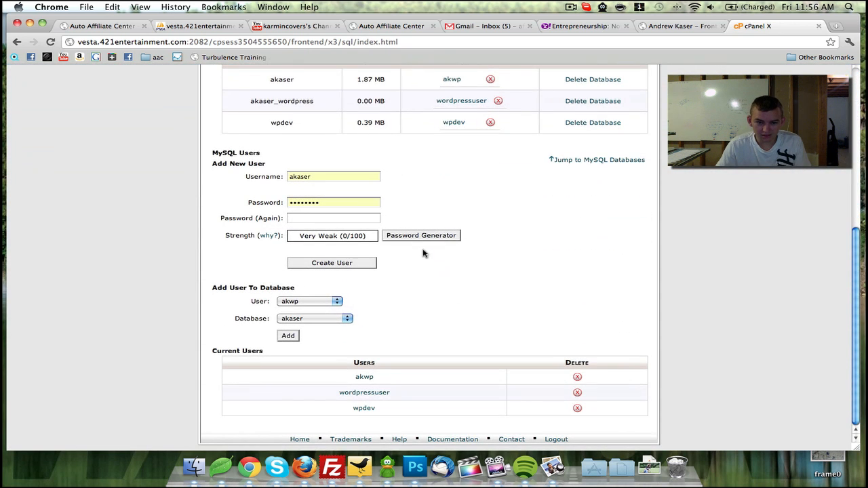
- Remove wordpressuser's access to akaser_wordpress from the Current Databases list
scroll("up", 3)
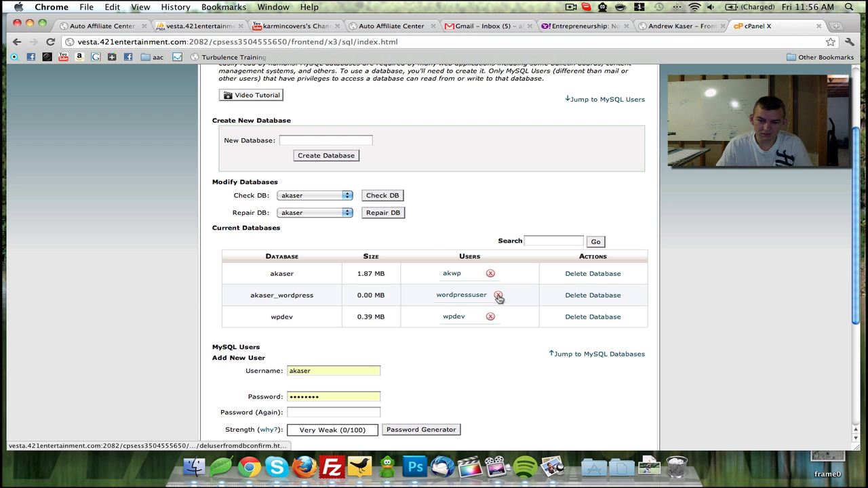
left_click(592, 295)
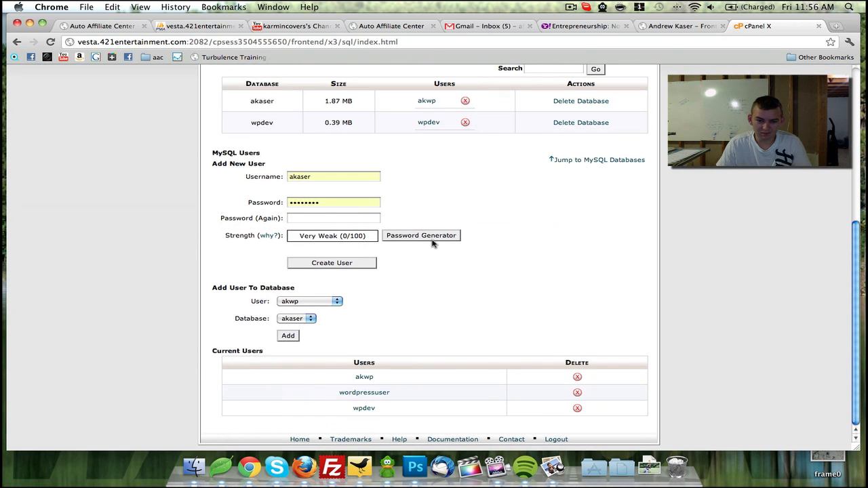
mouse_move(577, 392)
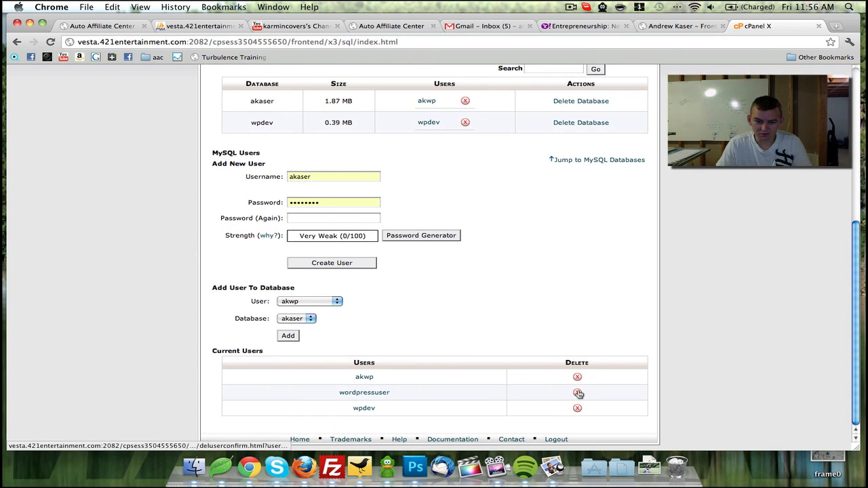
- Delete the MySQL user wordpressuser and return to the databases page
left_click(577, 393)
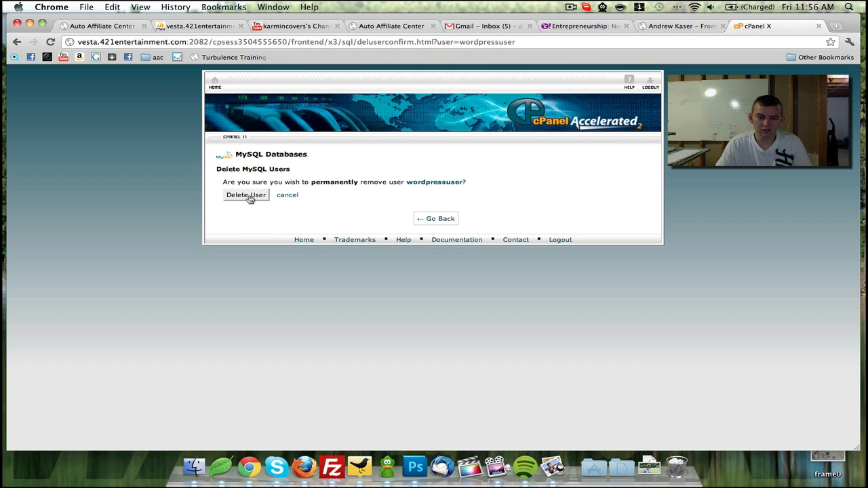
left_click(246, 195)
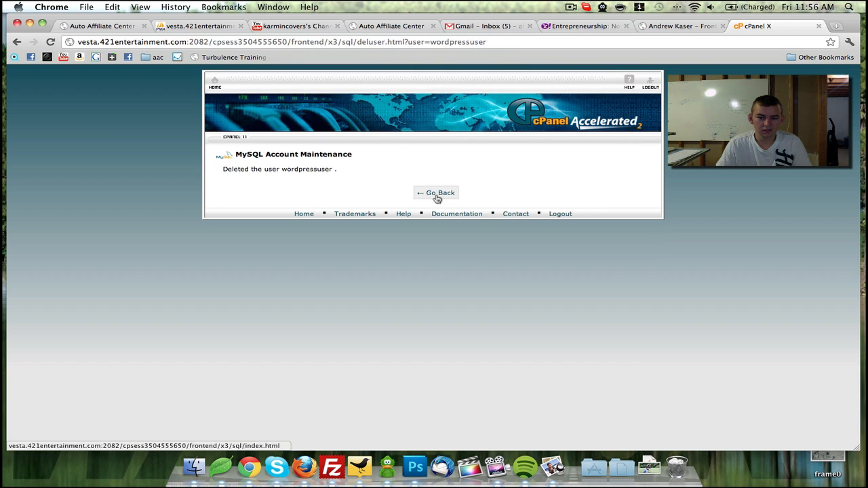
left_click(436, 192)
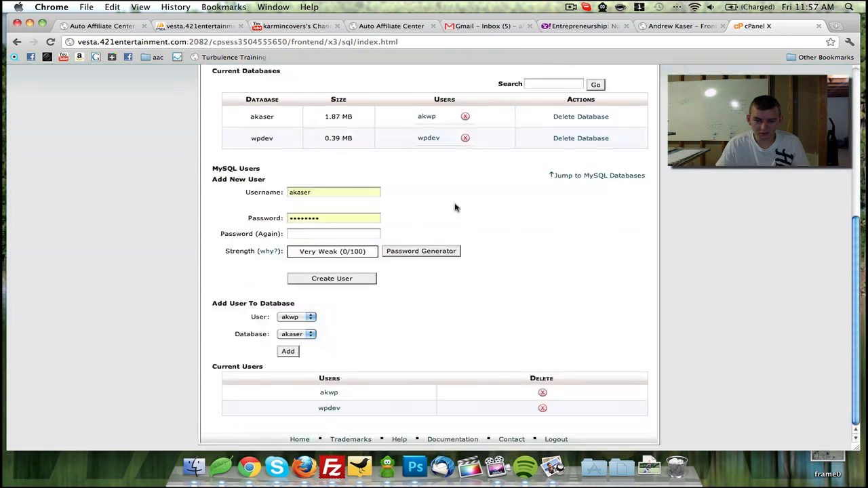